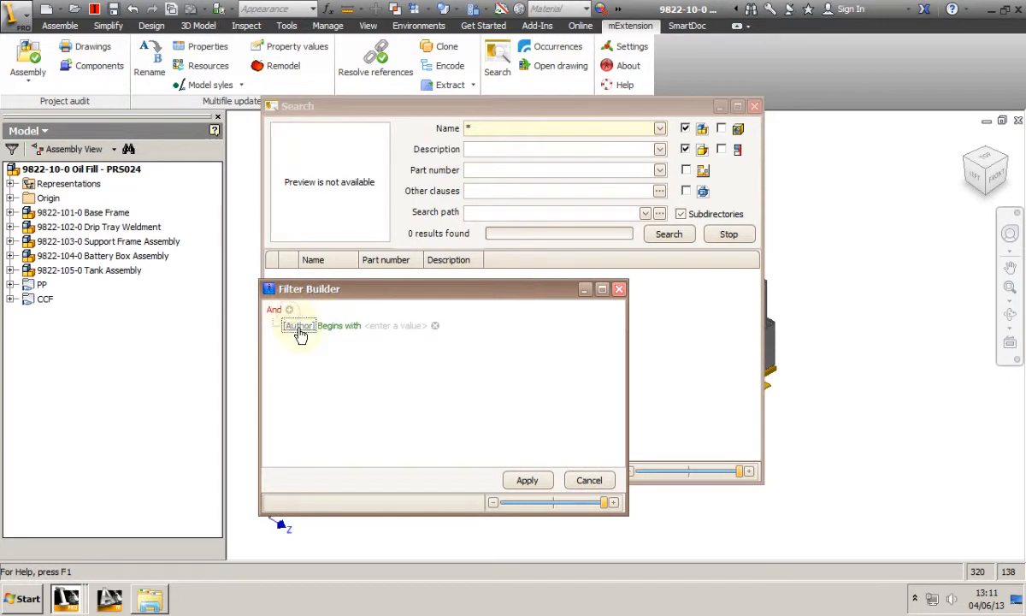
Enter 'AD' for the Author clause and open its comparison operator list.
{"action": "type", "text": "ADS"}
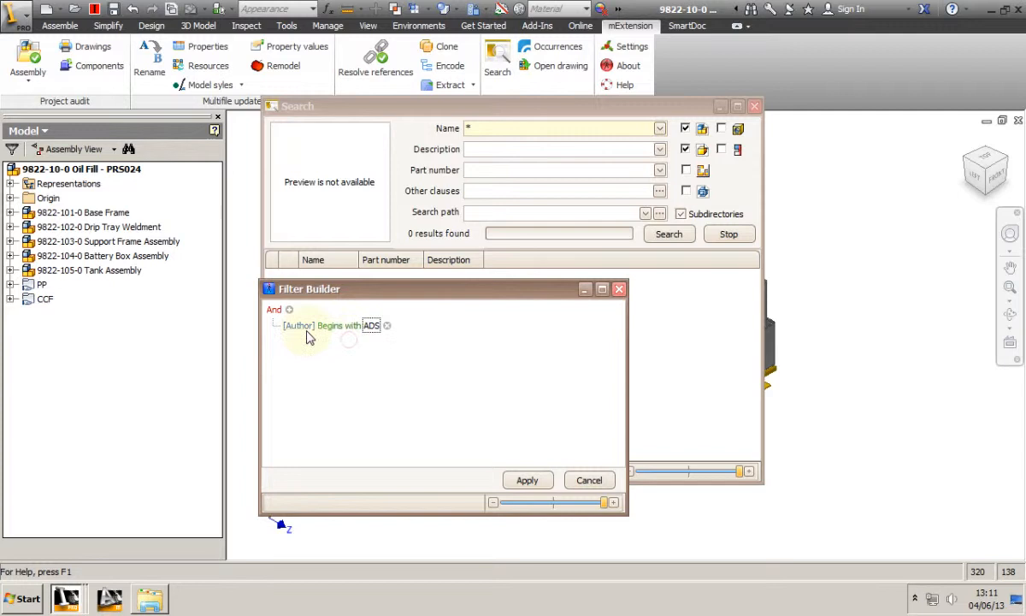
{"action": "left_click", "coordinate": [338, 325]}
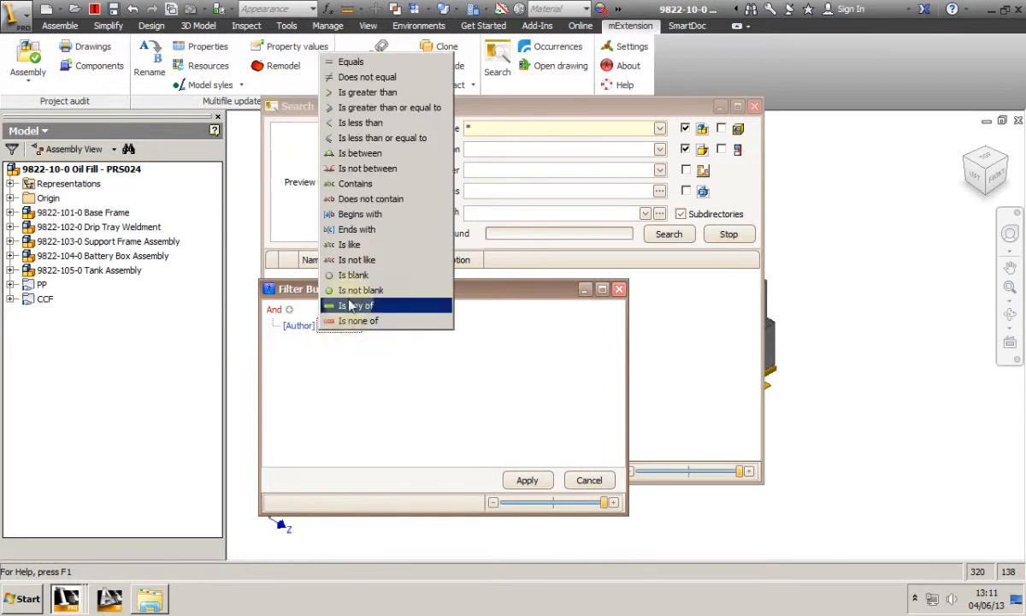
{"action": "mouse_move", "coordinate": [349, 245]}
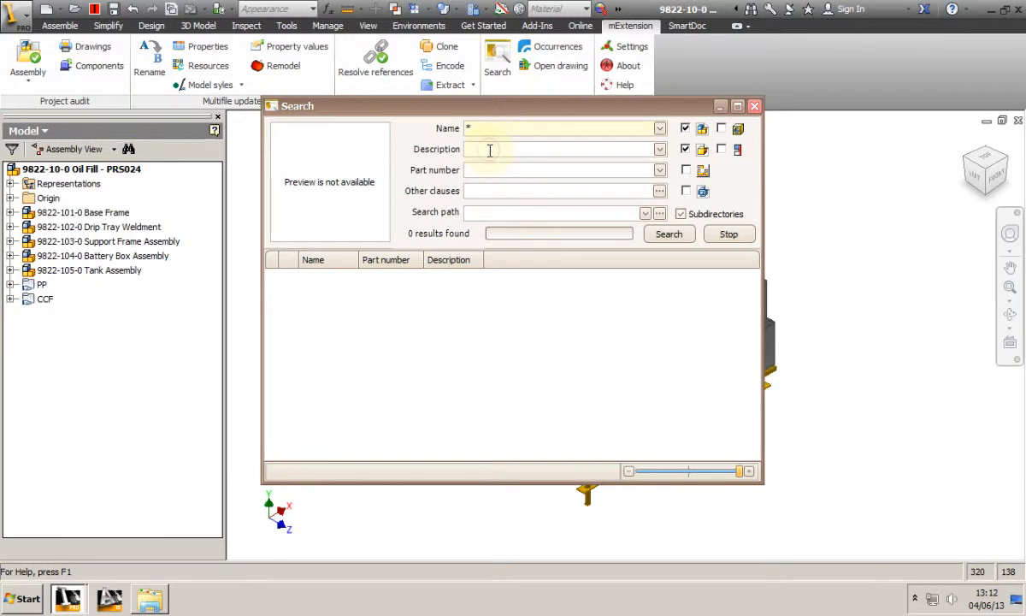
Enter 'Plate' in the Description search field.
{"action": "type", "text": "P"}
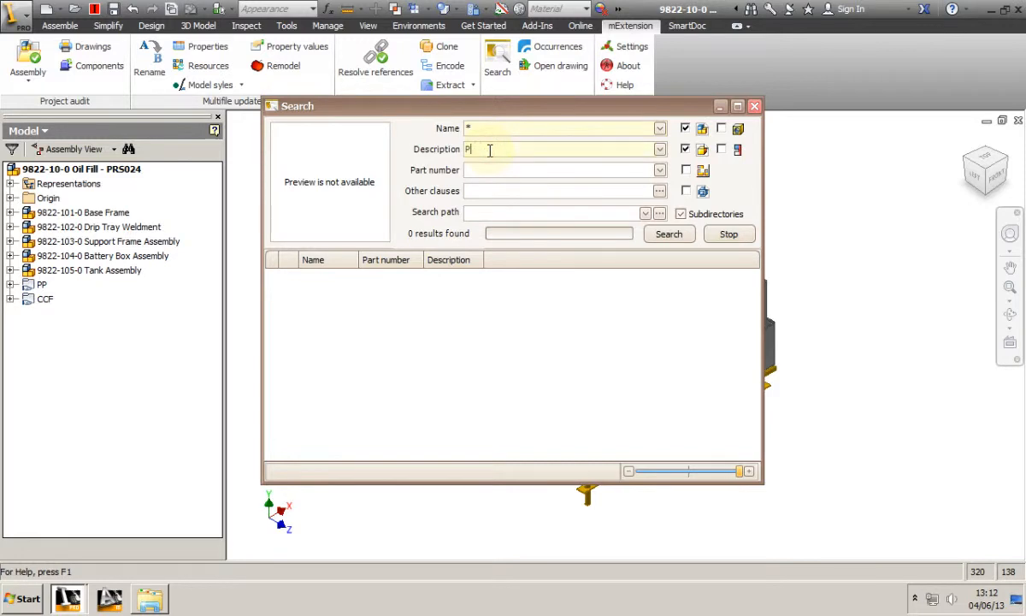
{"action": "type", "text": "late"}
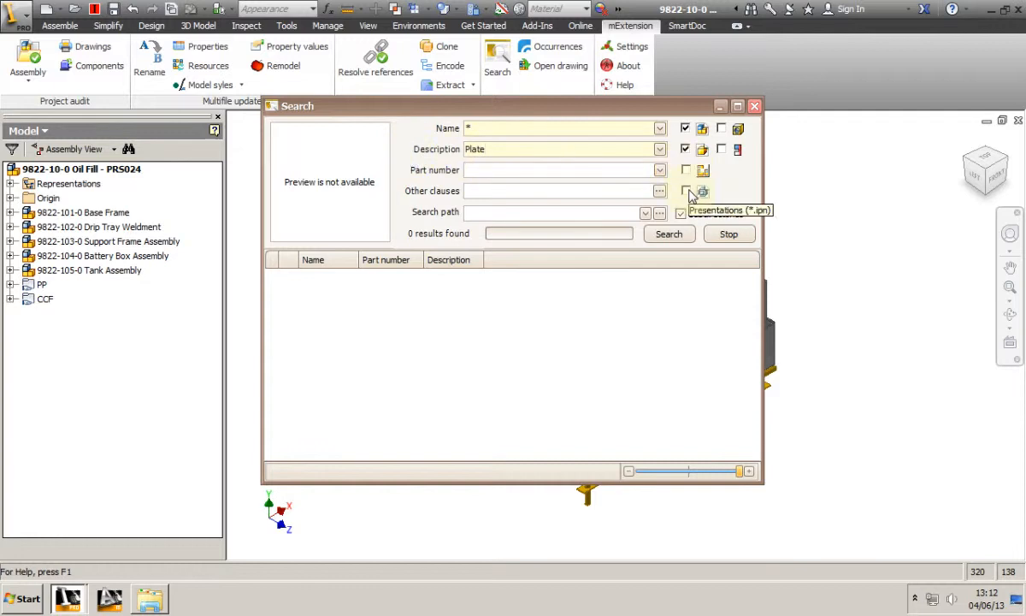
{"action": "mouse_move", "coordinate": [723, 129]}
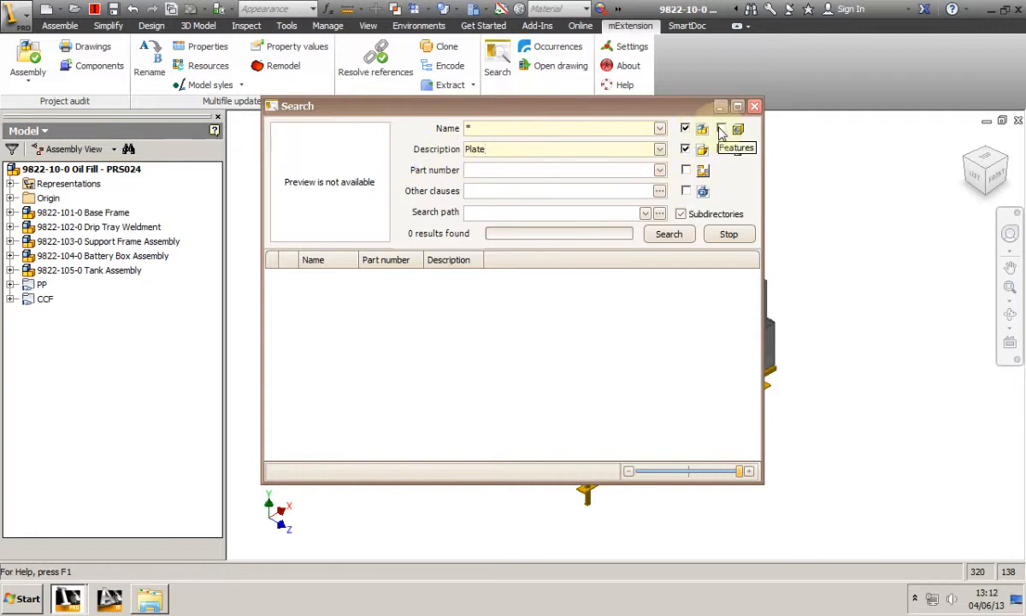
{"action": "mouse_move", "coordinate": [720, 149]}
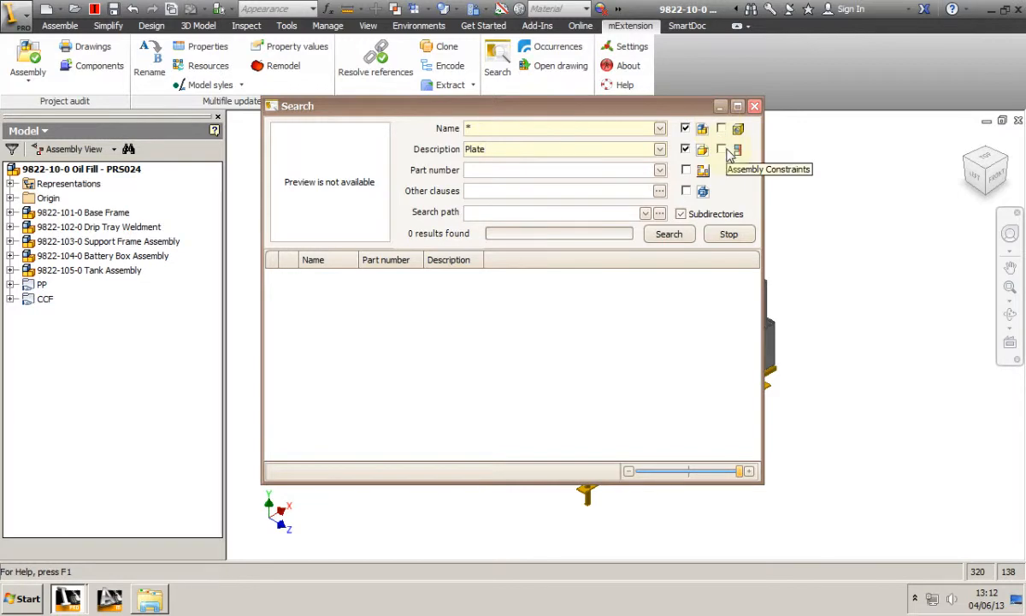
{"action": "mouse_move", "coordinate": [661, 214]}
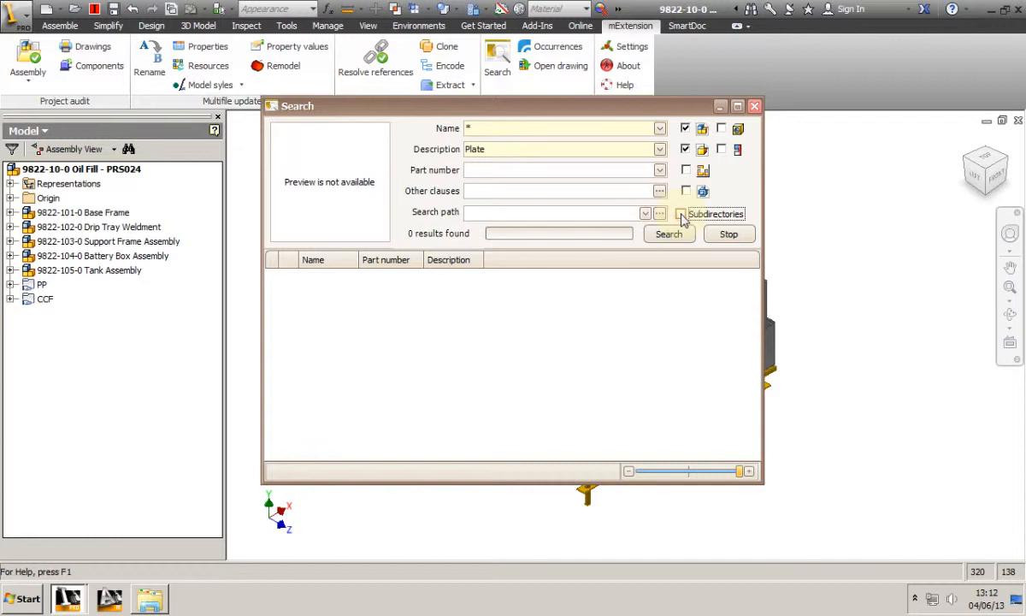
Set the search path to C:\AIP\9822 - Oil Fill with subfolders.
{"action": "left_click", "coordinate": [645, 213]}
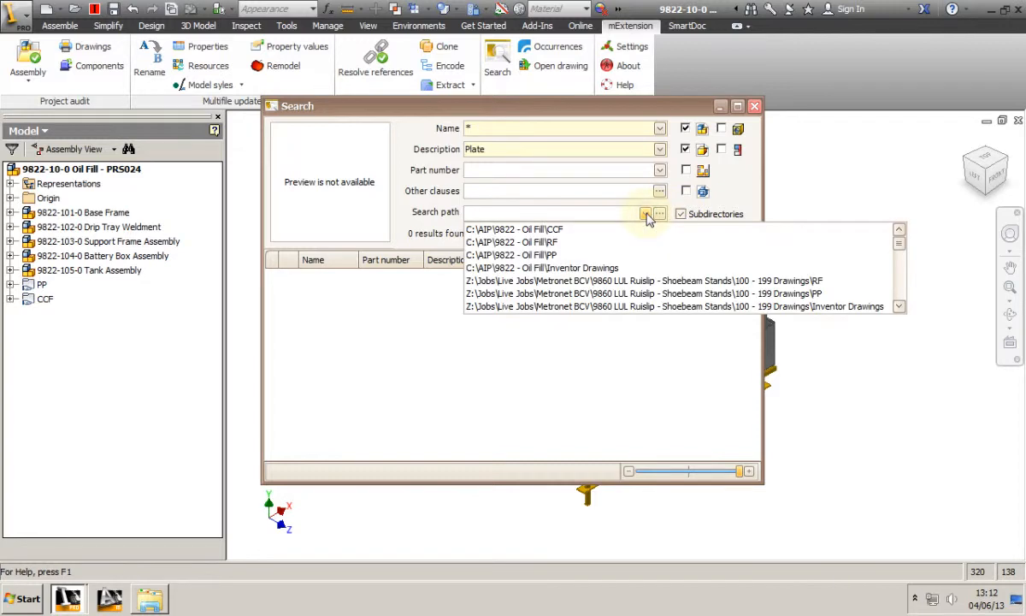
{"action": "left_click", "coordinate": [648, 212]}
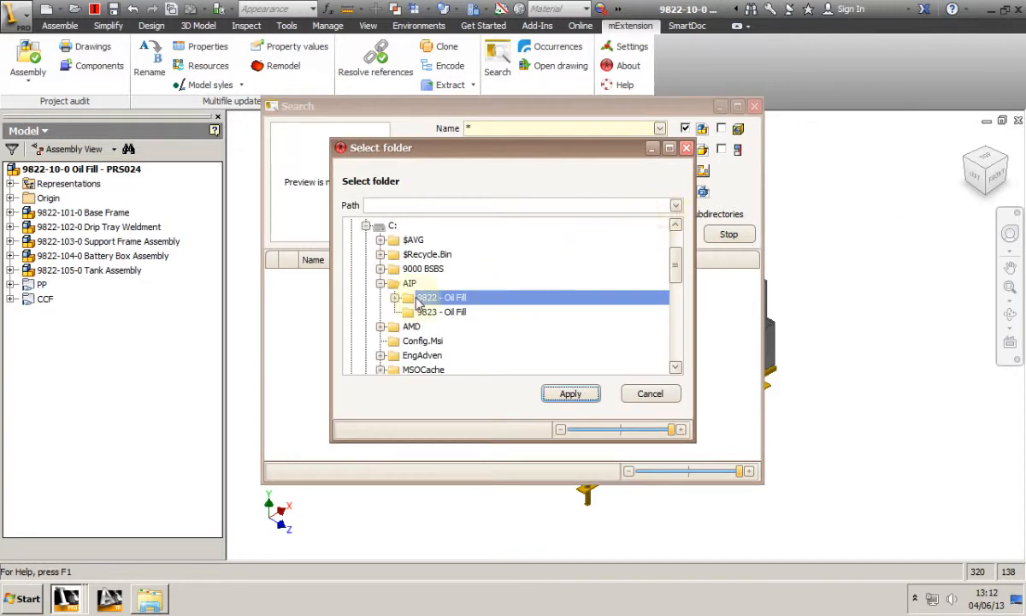
{"action": "left_click", "coordinate": [569, 393]}
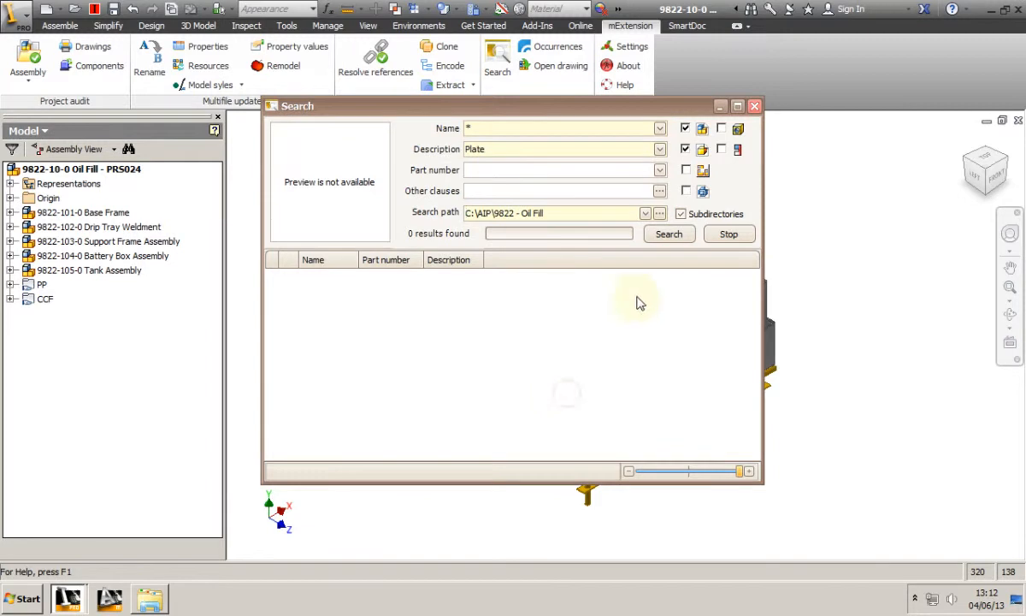
{"action": "left_click", "coordinate": [669, 234]}
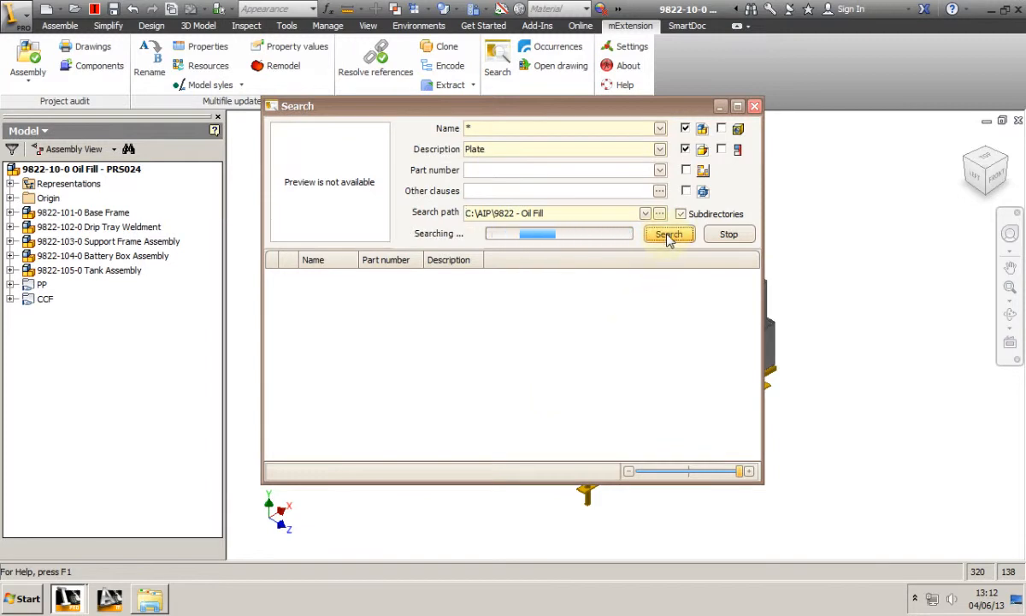
{"action": "left_click", "coordinate": [669, 234]}
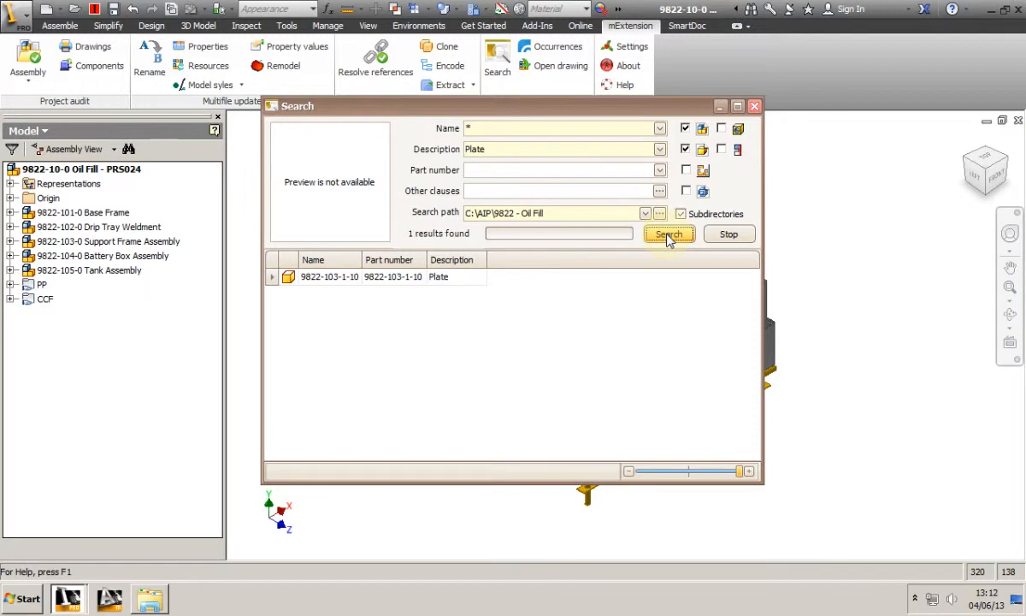
{"action": "left_click", "coordinate": [330, 276]}
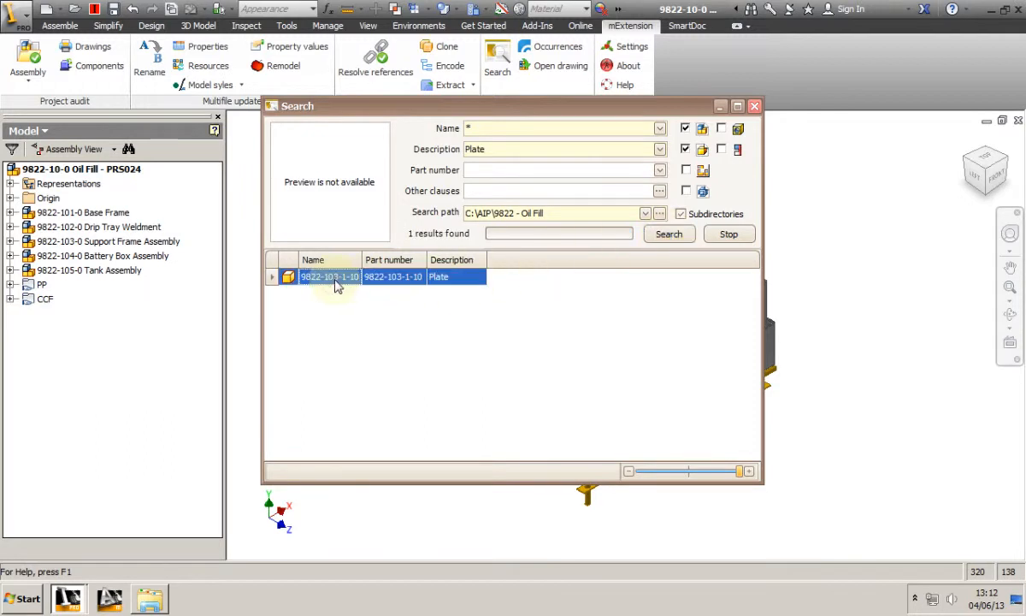
{"action": "right_click", "coordinate": [329, 276]}
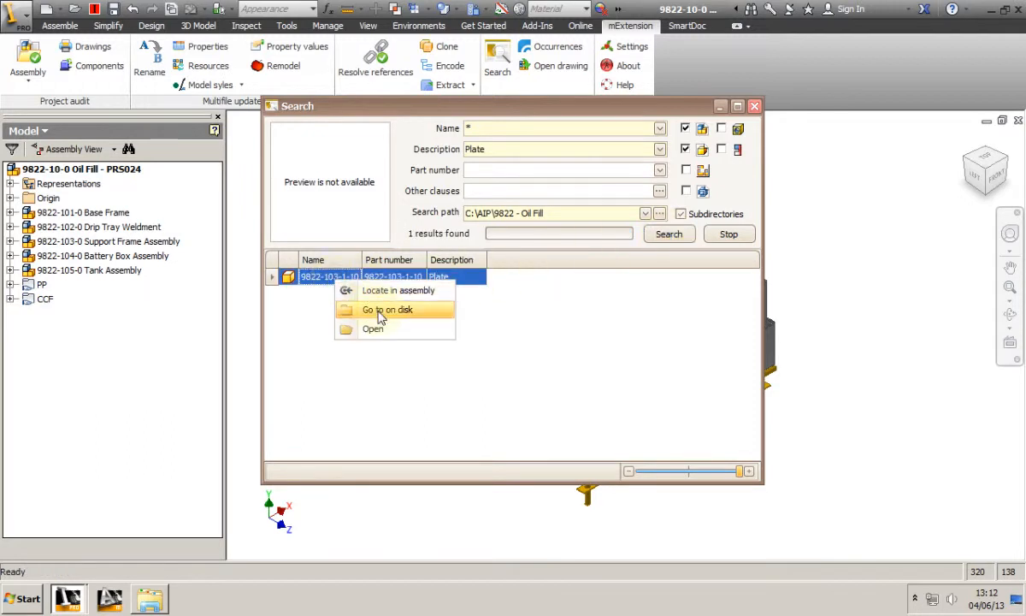
{"action": "mouse_move", "coordinate": [386, 330]}
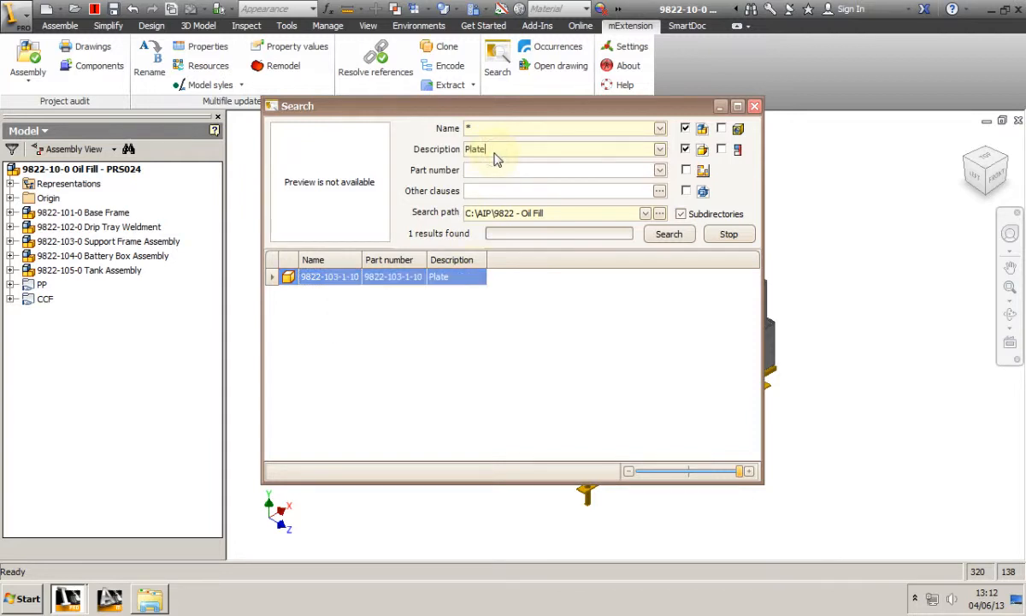
Change the description to *Plate*, search, and right-click the Rs-online_436-5086 hinge result.
{"action": "type", "text": "*"}
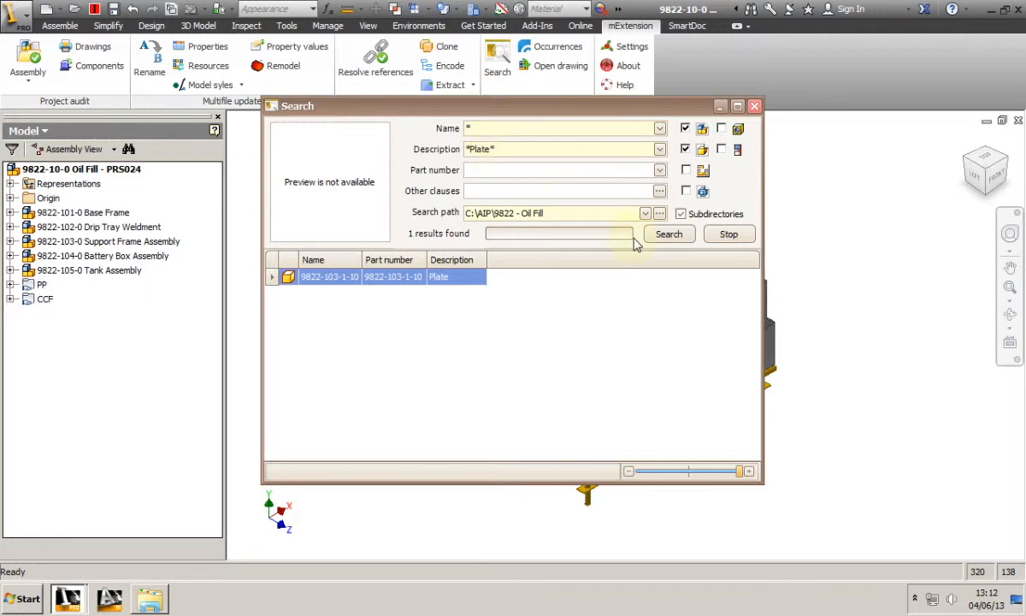
{"action": "left_click", "coordinate": [669, 233]}
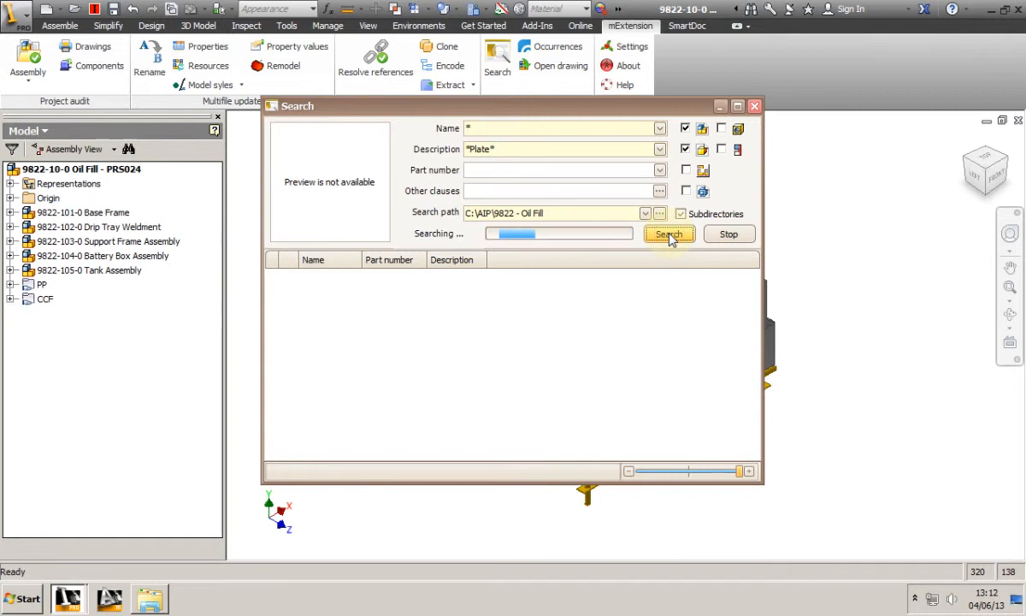
{"action": "left_click", "coordinate": [668, 234]}
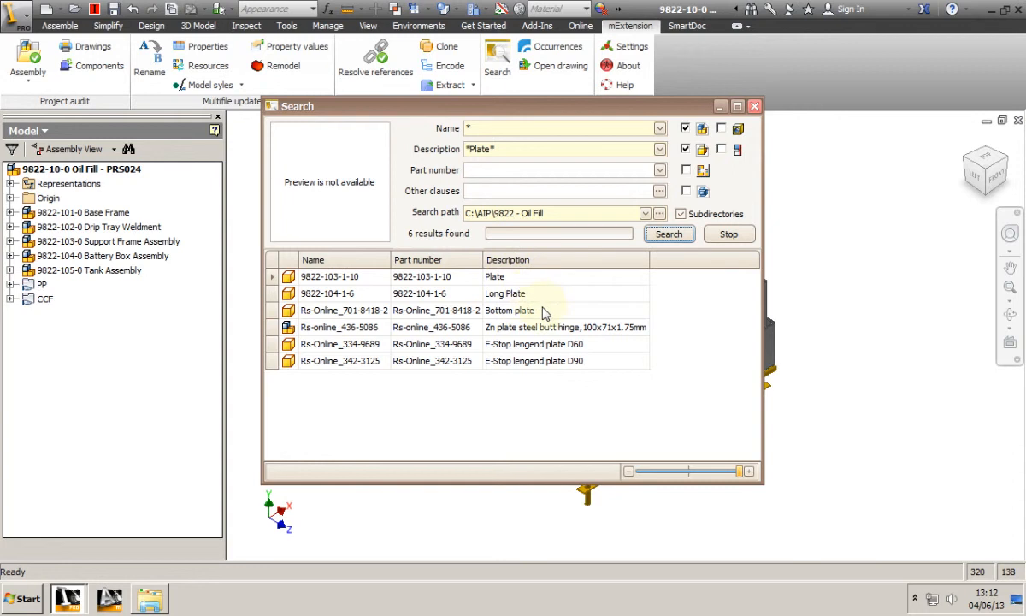
{"action": "mouse_move", "coordinate": [530, 377]}
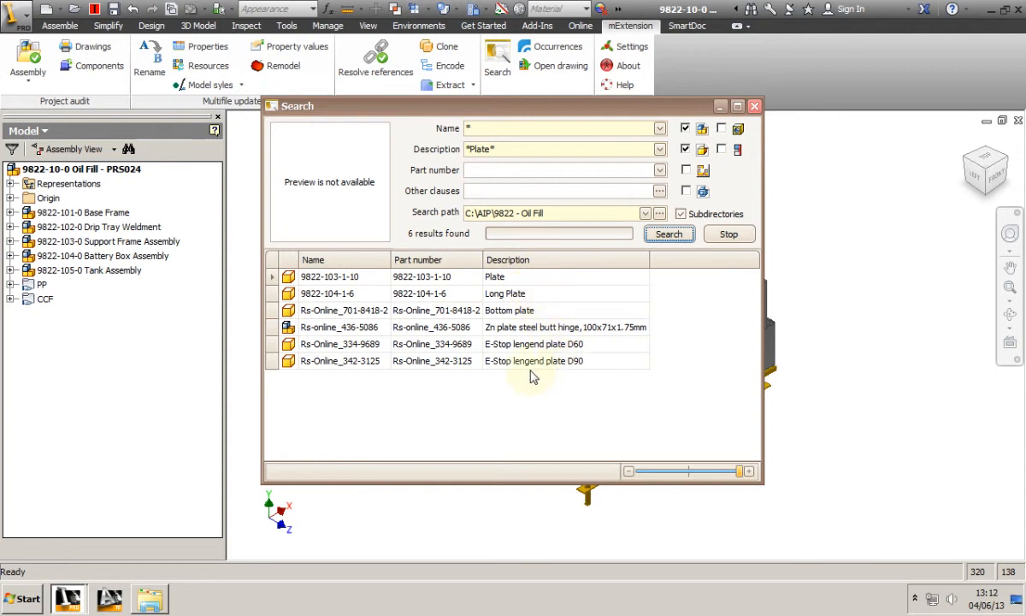
{"action": "right_click", "coordinate": [339, 327]}
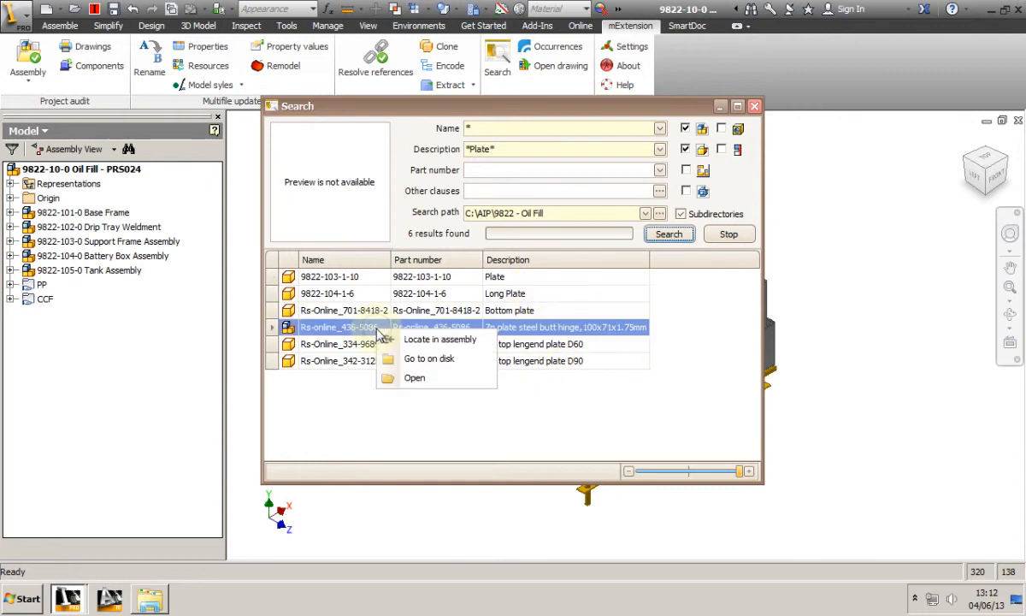
{"action": "mouse_move", "coordinate": [445, 358]}
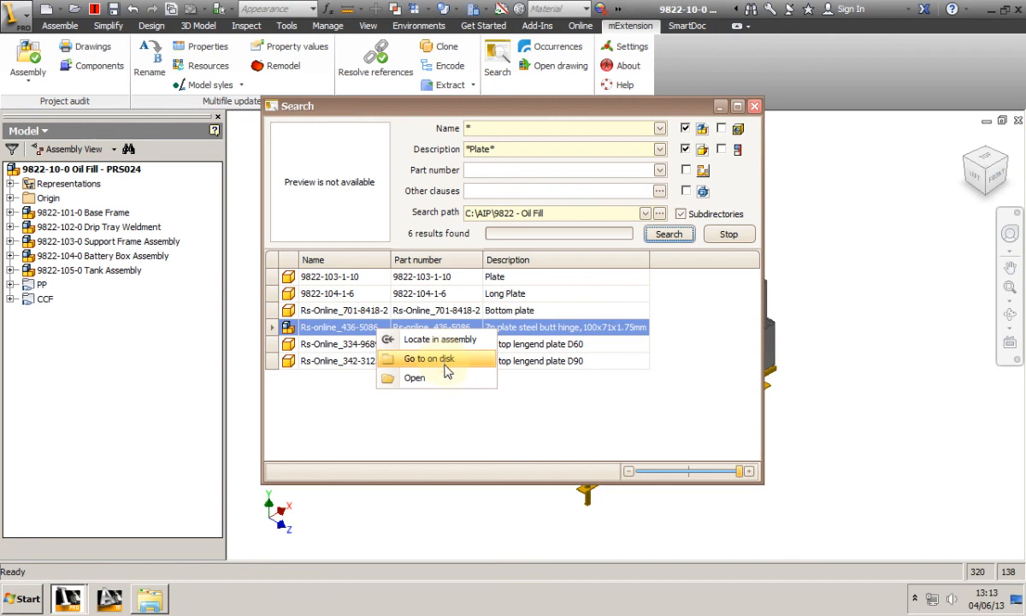